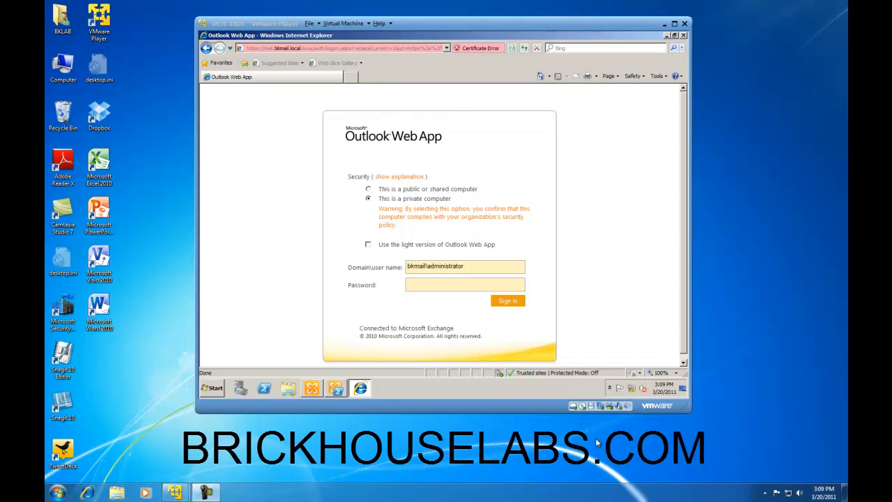
Enter the password and sign in to the administrator's Outlook Web App mailbox.
left_click(464, 285)
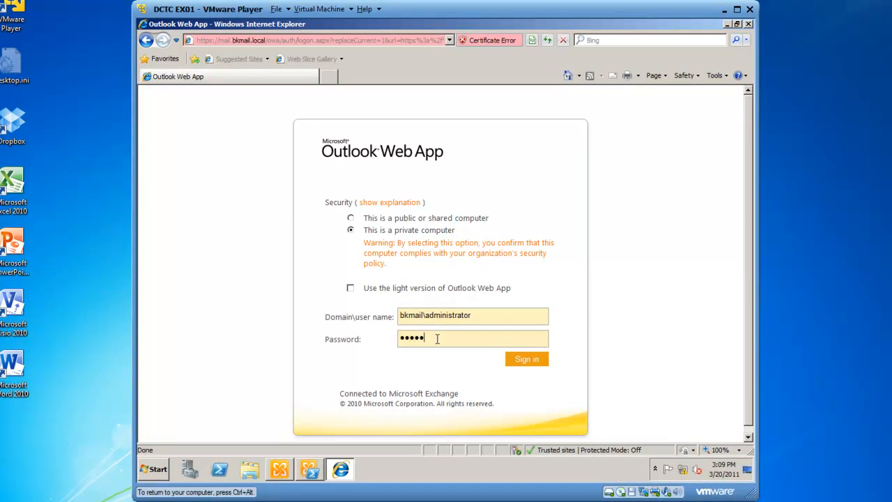
left_click(526, 359)
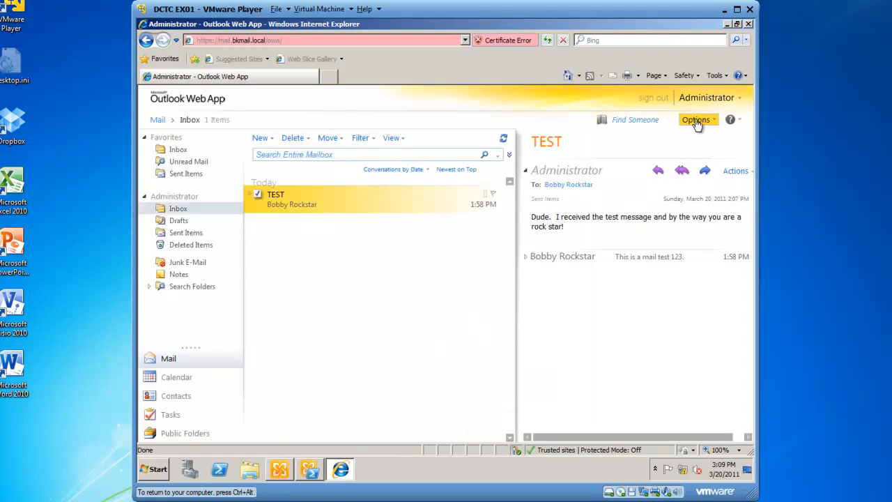
Open See All Options for the Administrator and expand the Manage Myself dropdown.
left_click(697, 119)
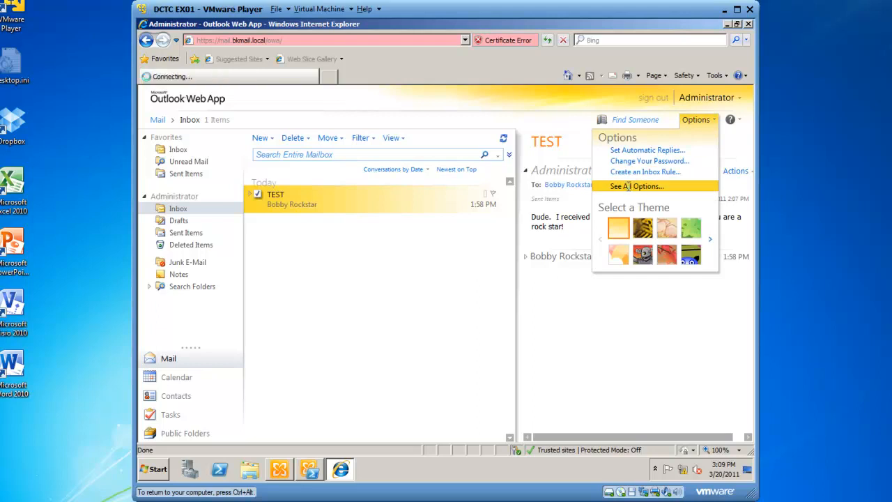
left_click(637, 186)
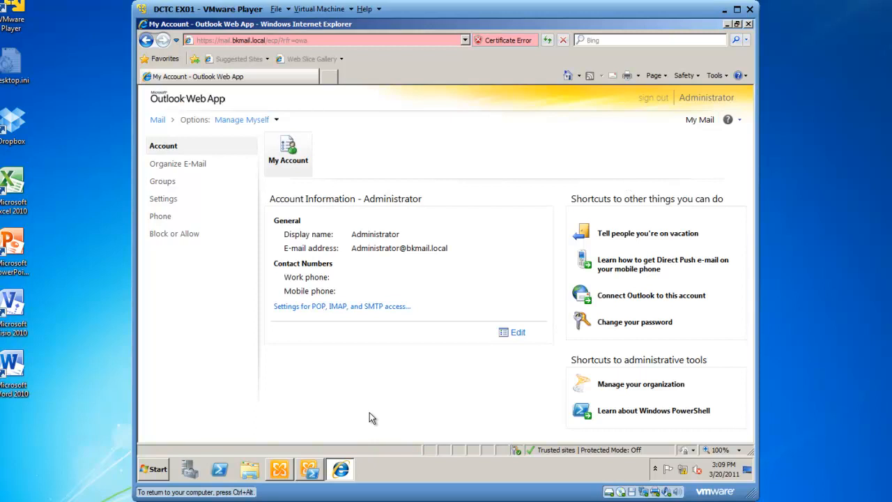
left_click(242, 119)
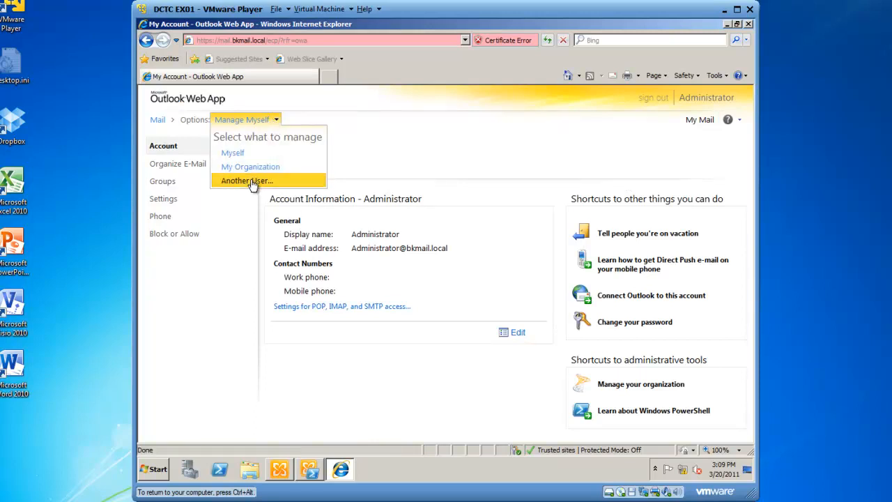
Choose Another User and confirm Bobby Rockstar as the mailbox to manage.
left_click(247, 180)
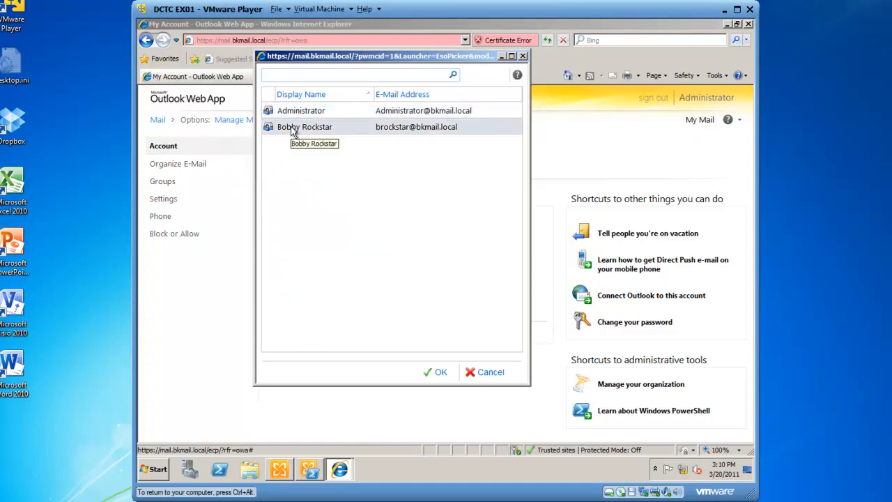
mouse_move(380, 291)
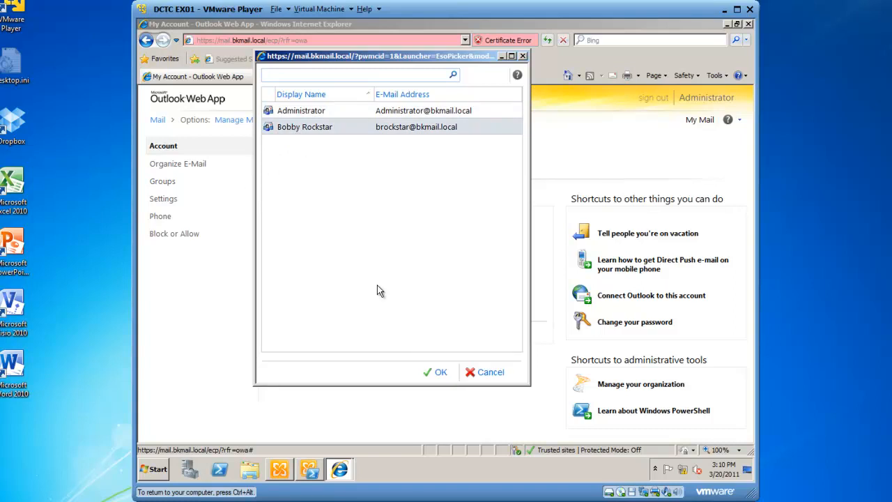
left_click(440, 372)
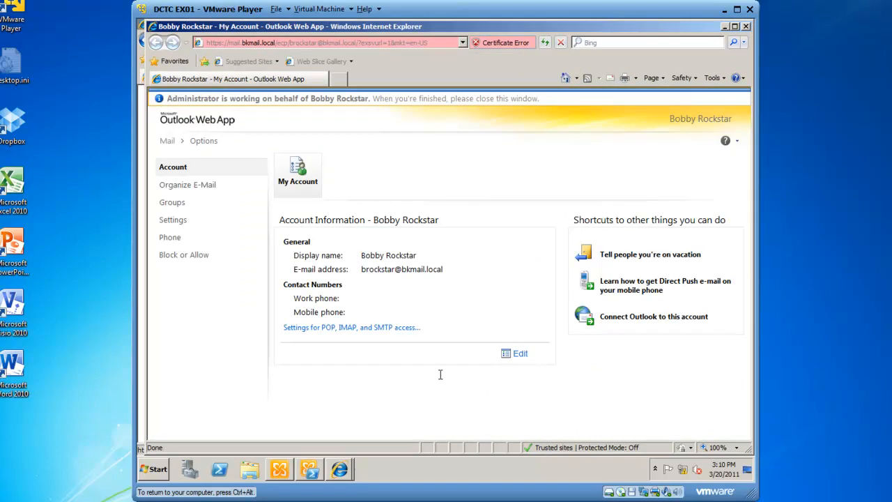
Under Organize E-Mail > Automatic Replies, select Send automatic replies for Bobby Rockstar.
left_click(185, 184)
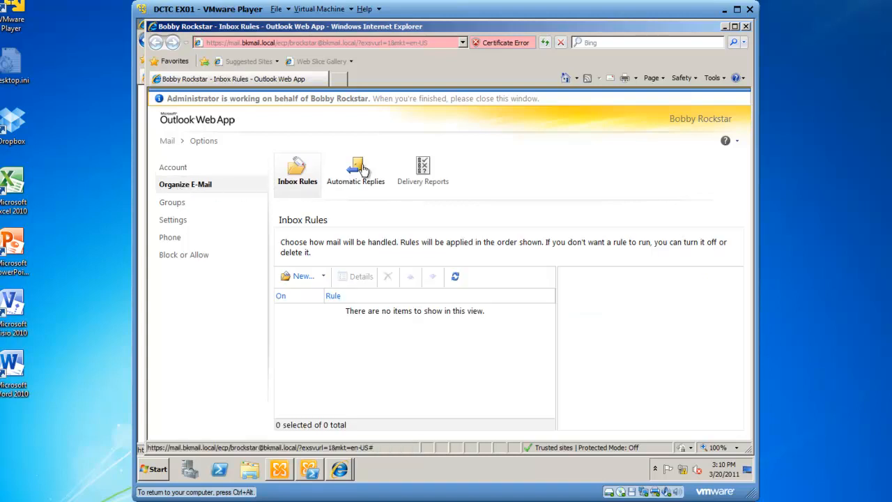
left_click(355, 170)
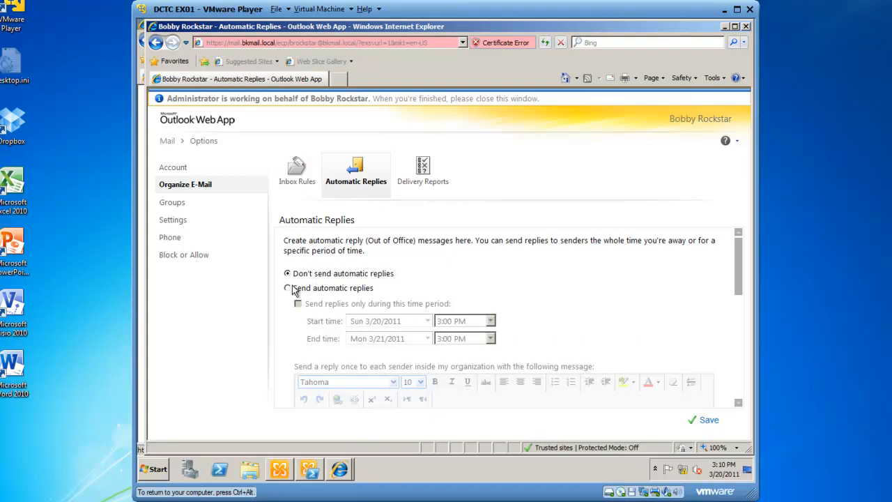
left_click(286, 288)
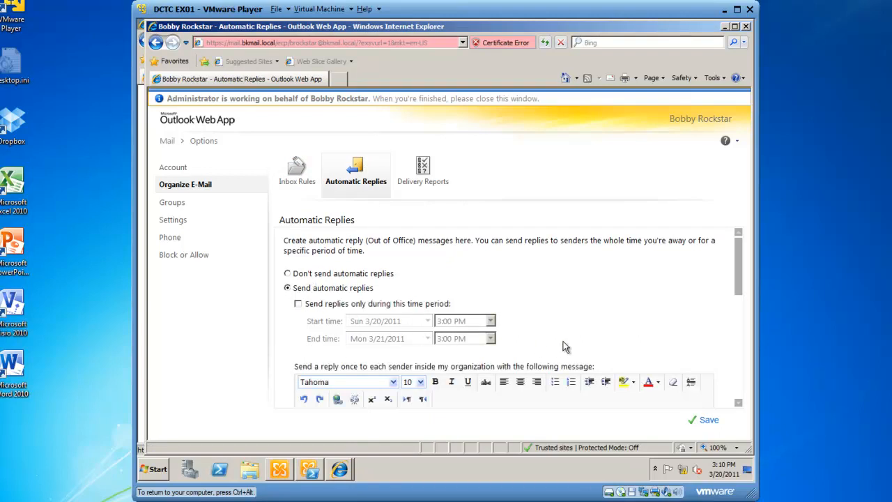
scroll("down", 3)
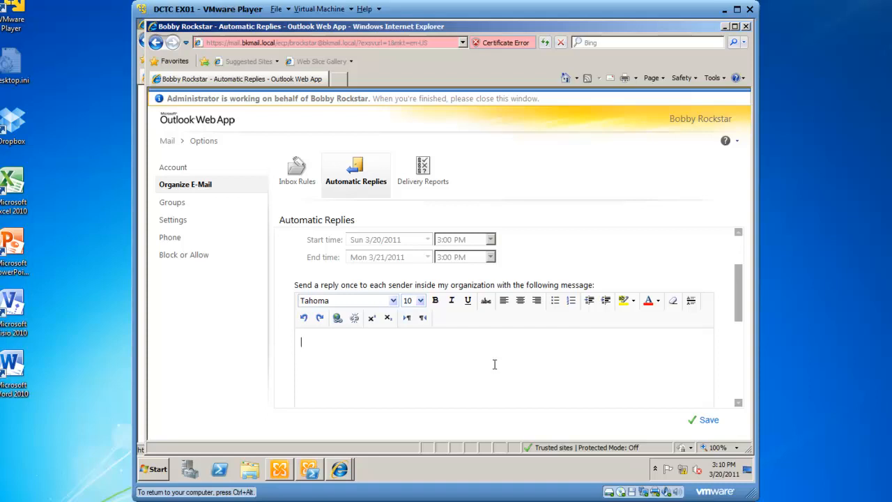
Type 'I am currently out of the office until Monday' as the internal reply.
type("I am currently o")
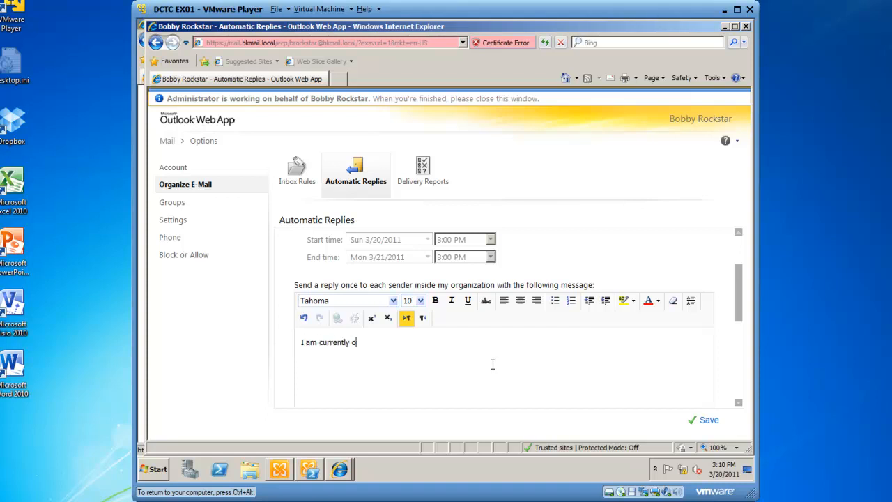
type("ut of the office u")
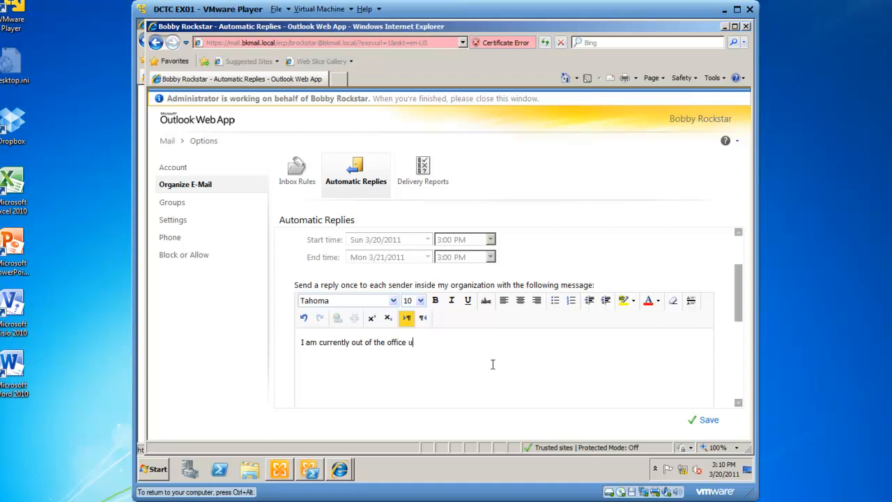
type("ntil Monday")
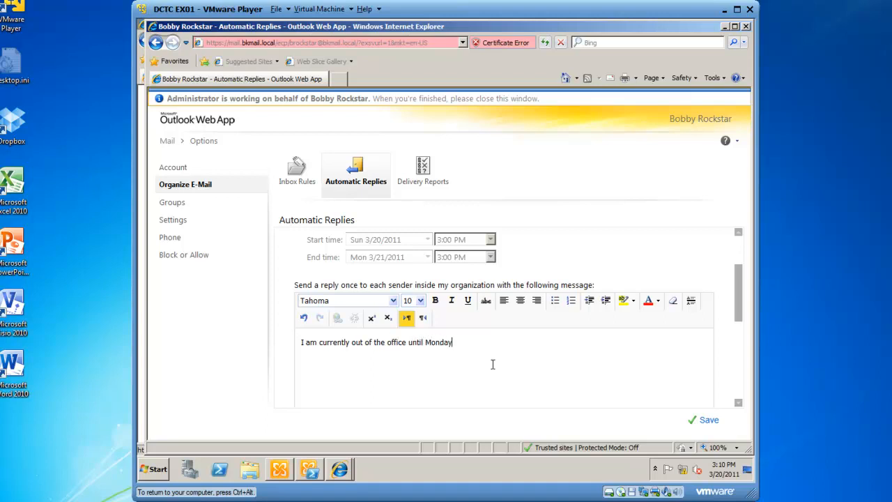
Enable replies to outside senders with the message 'I am currently busy until Monday.'.
left_click(298, 273)
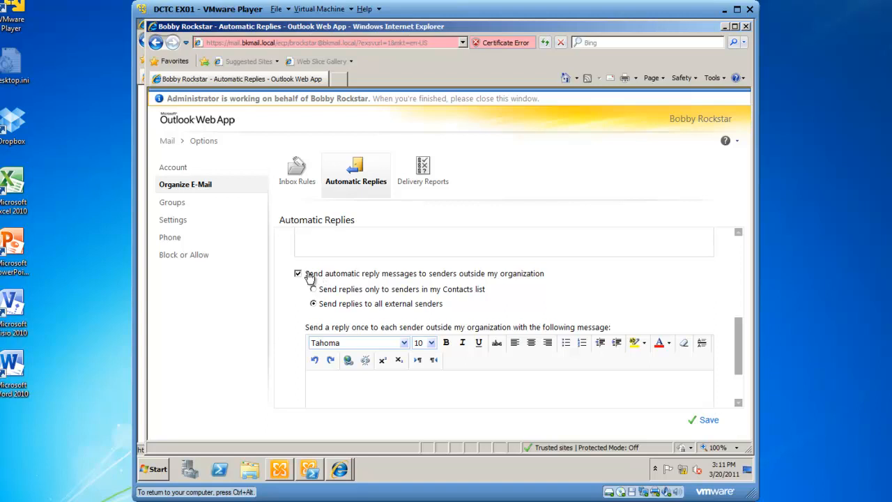
mouse_move(466, 280)
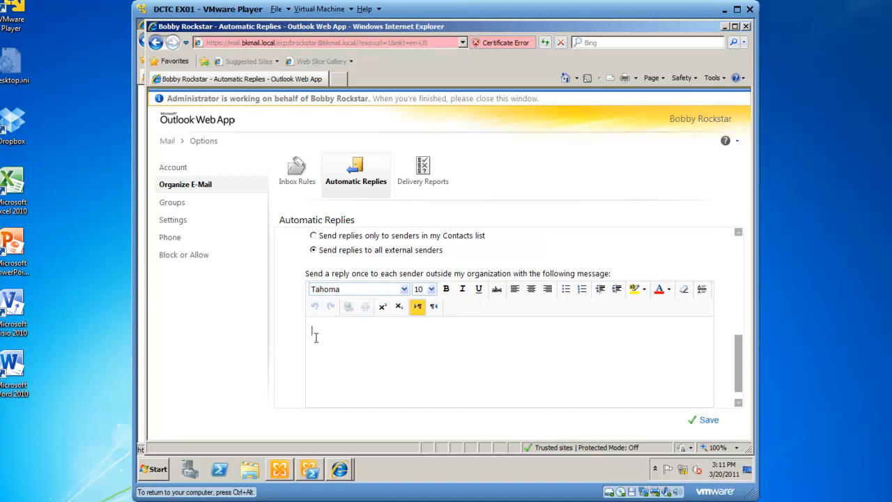
type("I am")
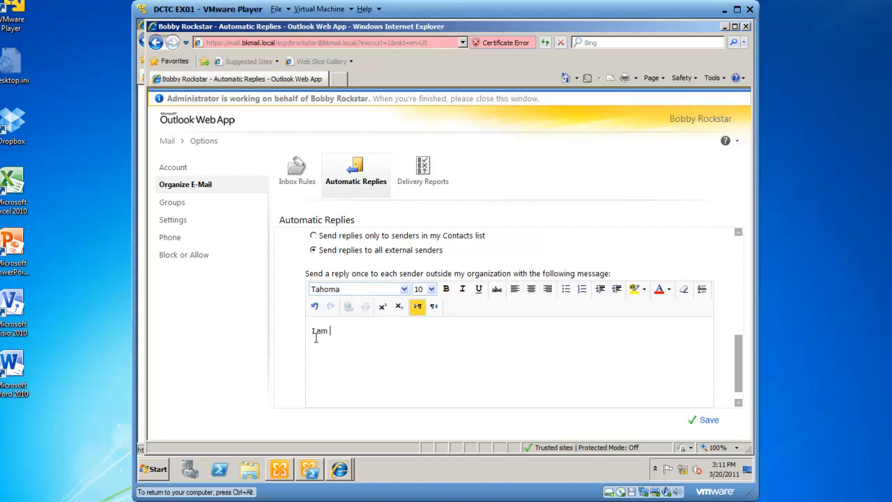
type("currently")
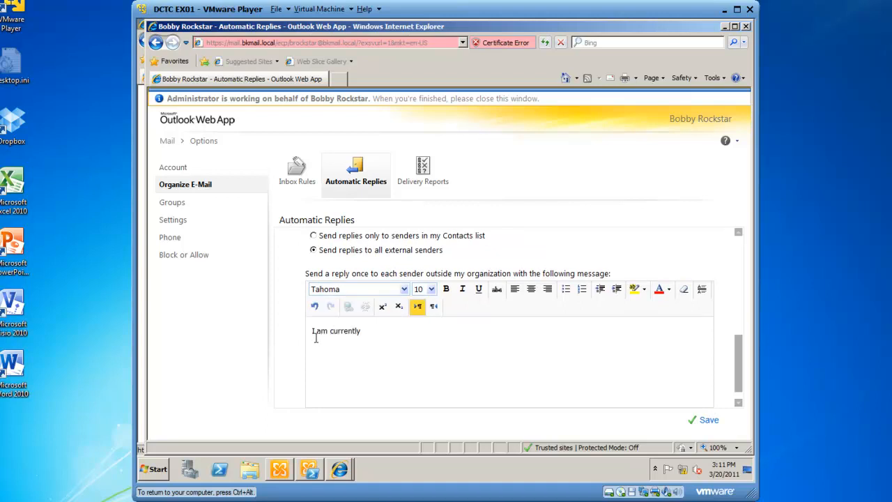
type("busy u")
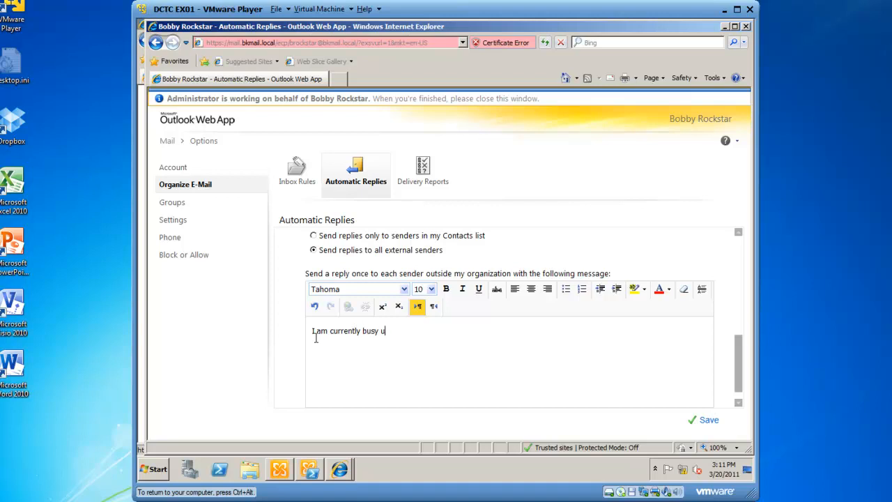
type("ntil Monday.")
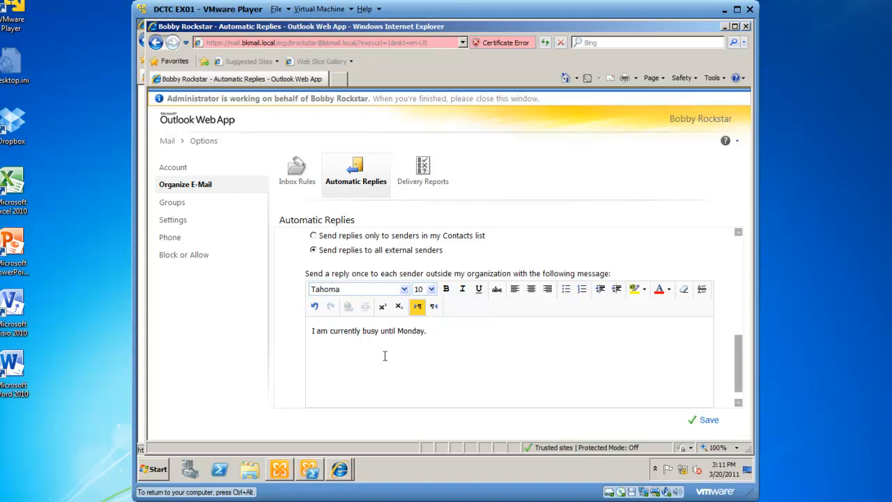
Save Bobby Rockstar's Automatic Replies page with both internal and external messages.
left_click(709, 419)
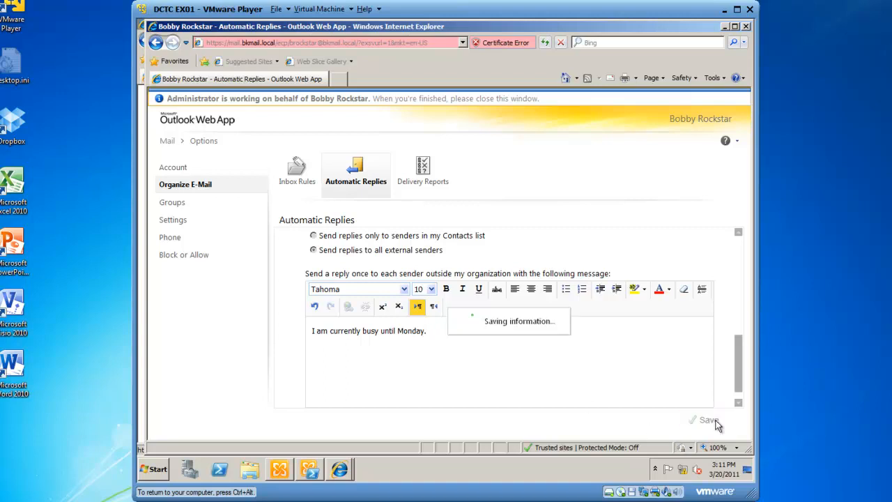
left_click(709, 419)
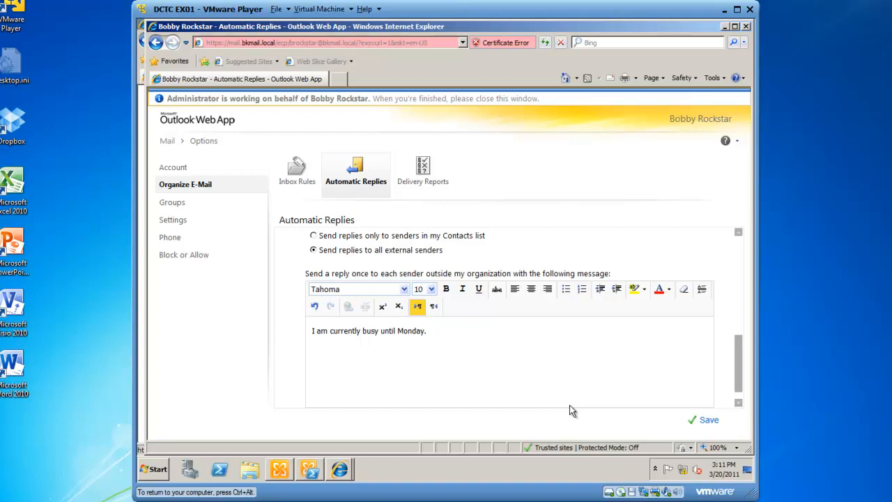
mouse_move(666, 42)
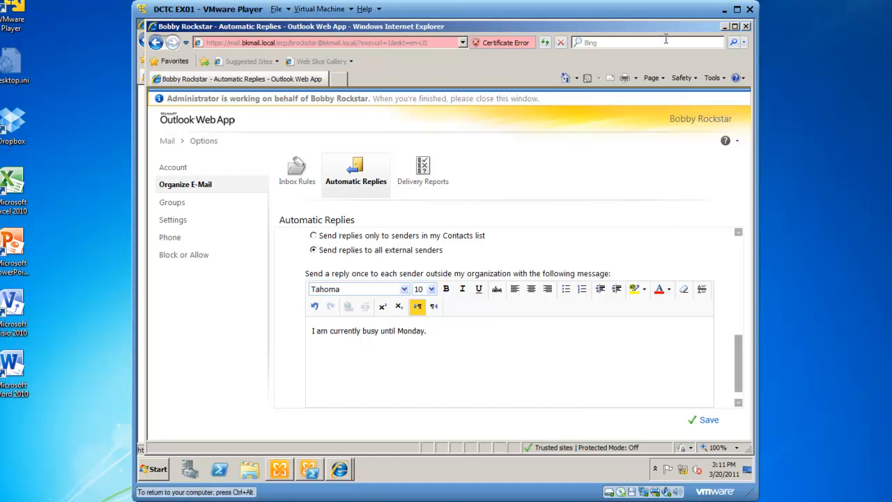
mouse_move(739, 40)
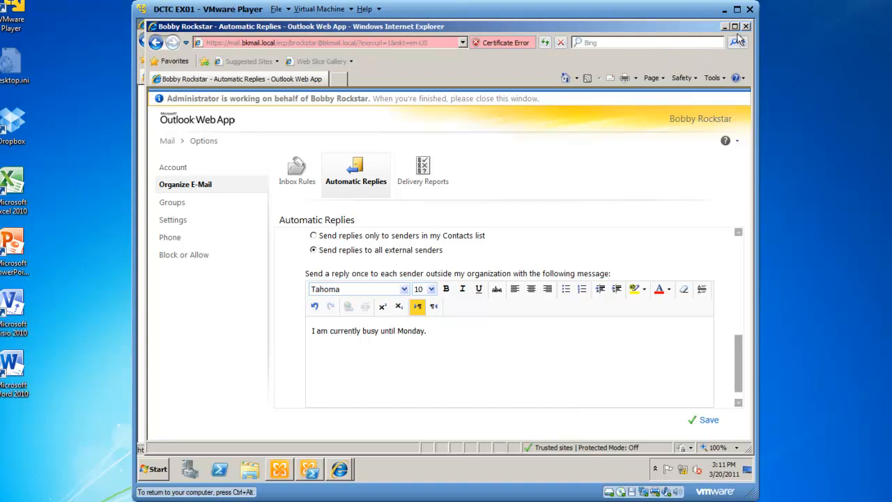
Close Bobby Rockstar's options window, keep Manage Myself, and open My Mail.
left_click(244, 119)
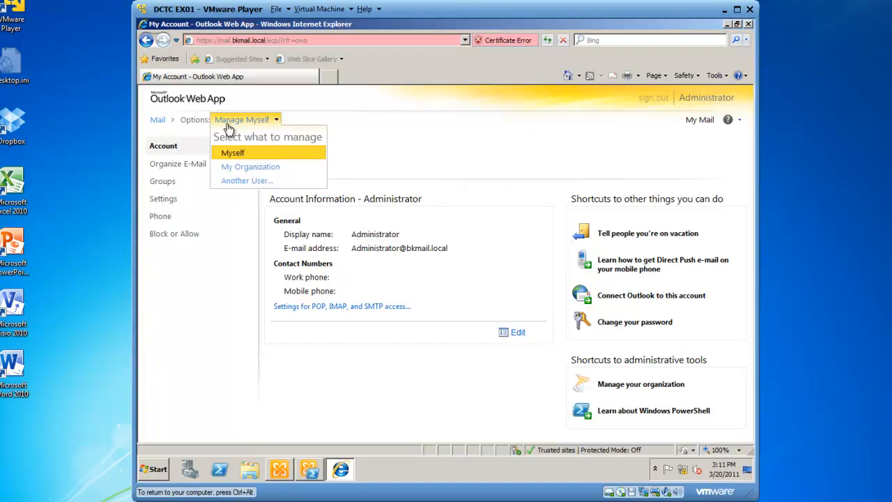
left_click(233, 152)
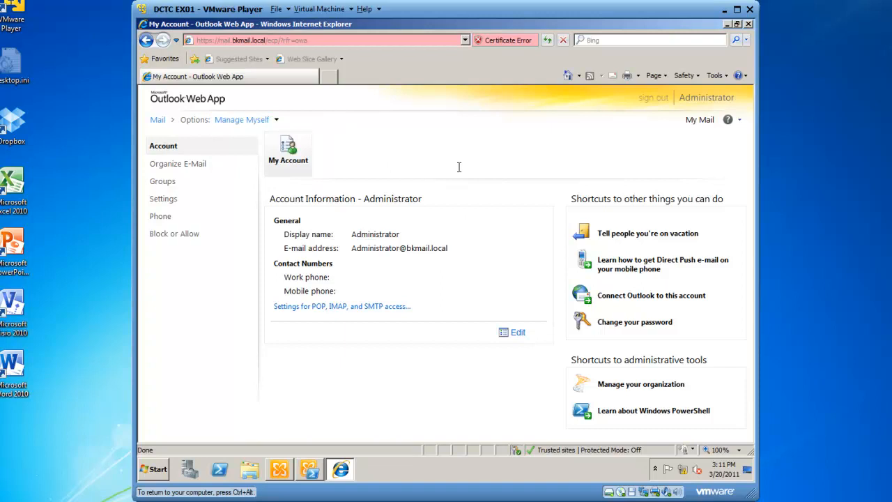
mouse_move(690, 133)
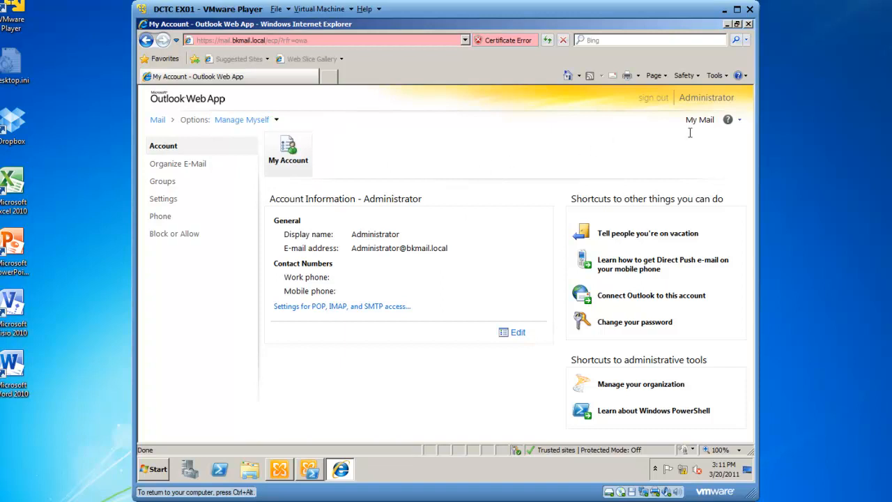
left_click(158, 119)
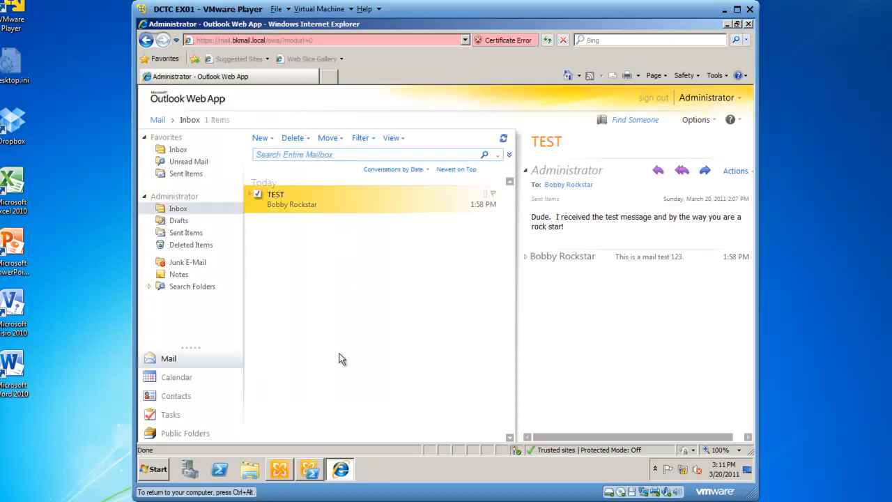